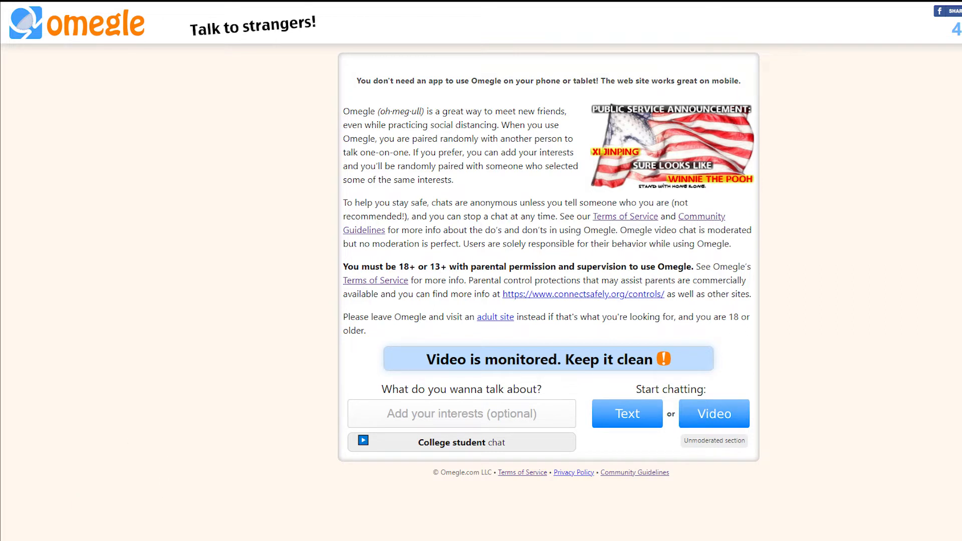
Dismiss the Omegle browser window so the Windows desktop is visible.
left_click(714, 413)
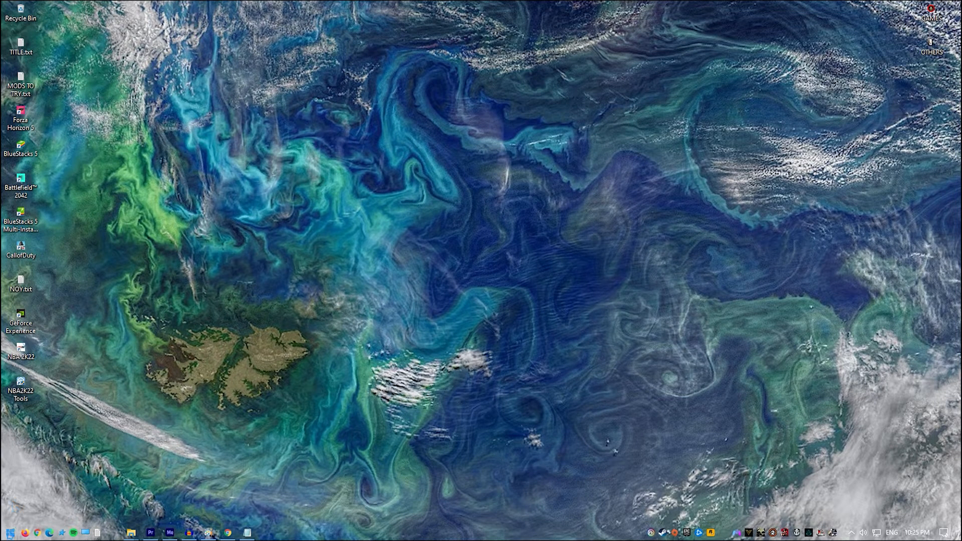
Check Windows Update status under Update & Security, confirming the PC is up to date.
left_click(264, 532)
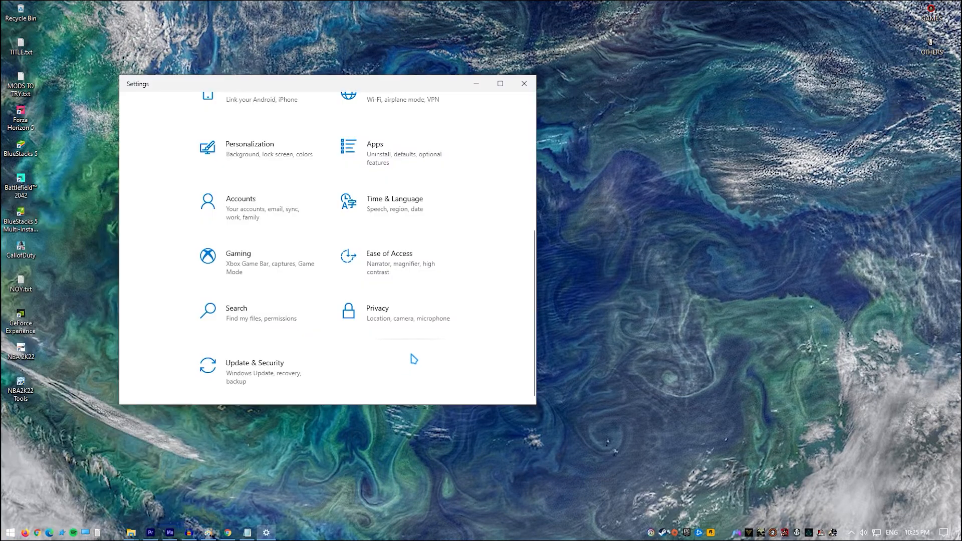
mouse_move(270, 373)
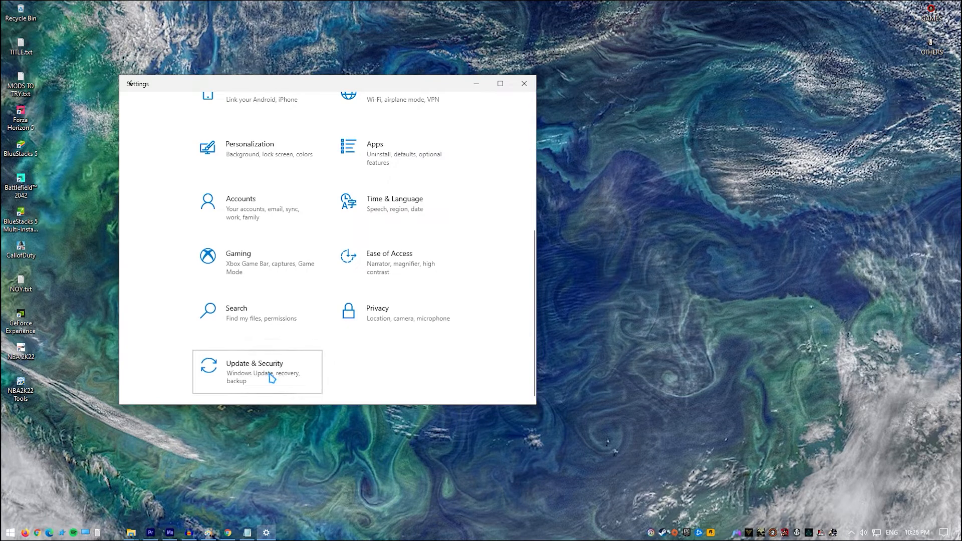
left_click(254, 371)
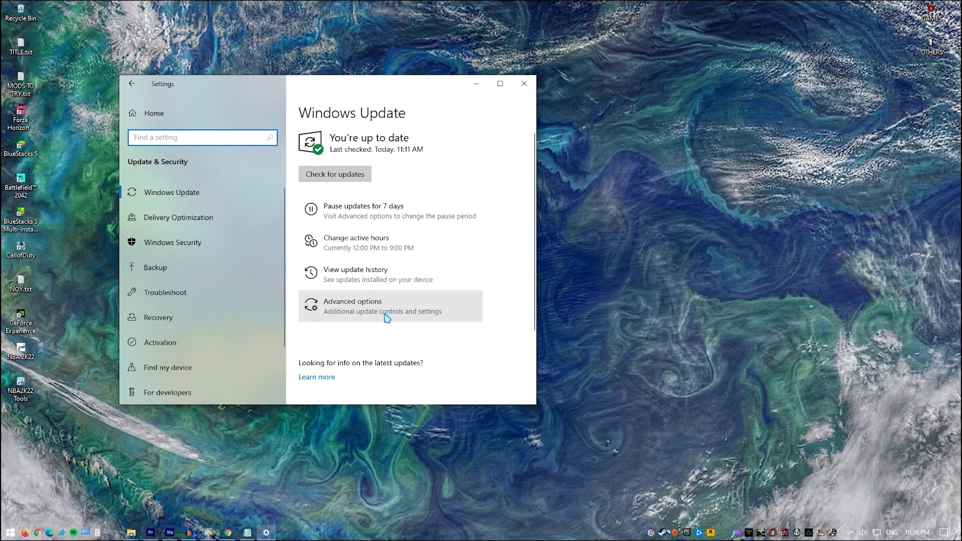
left_click(335, 174)
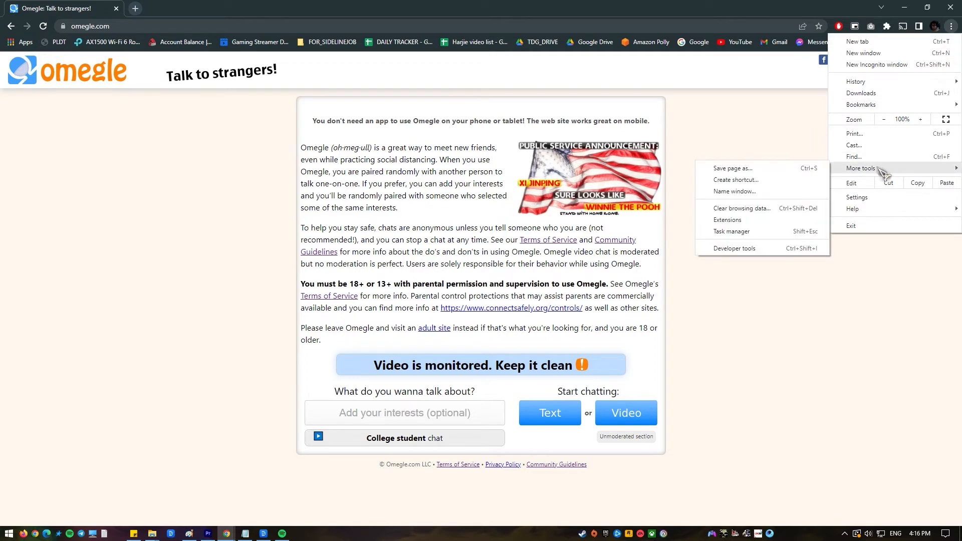
In Clear browsing data, tick Cached images and files alongside Cookies and other site data.
left_click(741, 209)
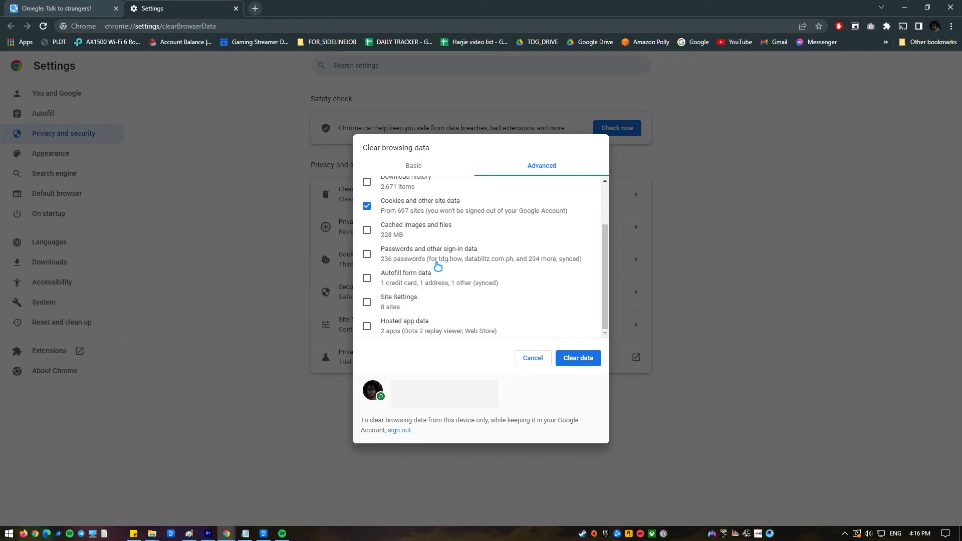
left_click(367, 230)
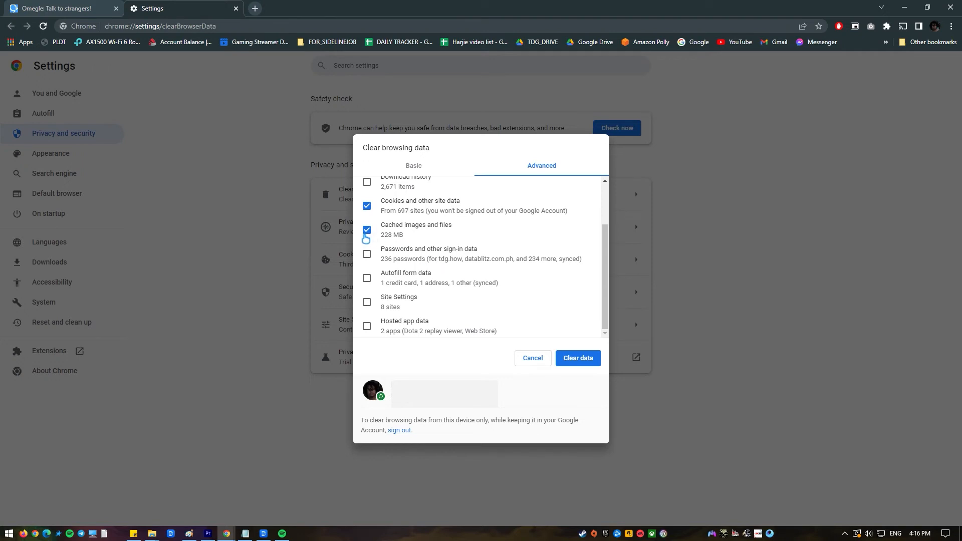